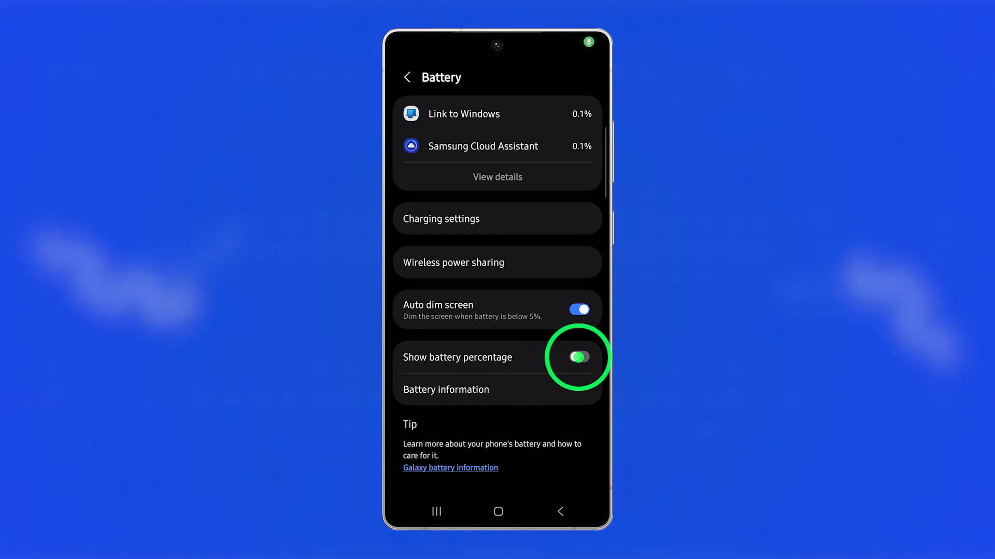
- Switch on 'Show battery percentage' so the charge level appears in the status bar
left_click(576, 357)
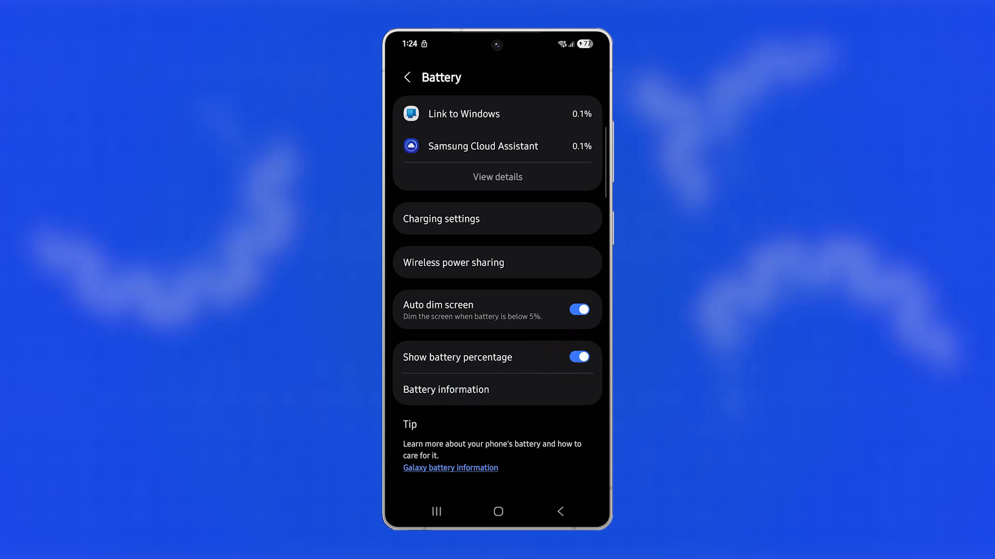
left_click(578, 357)
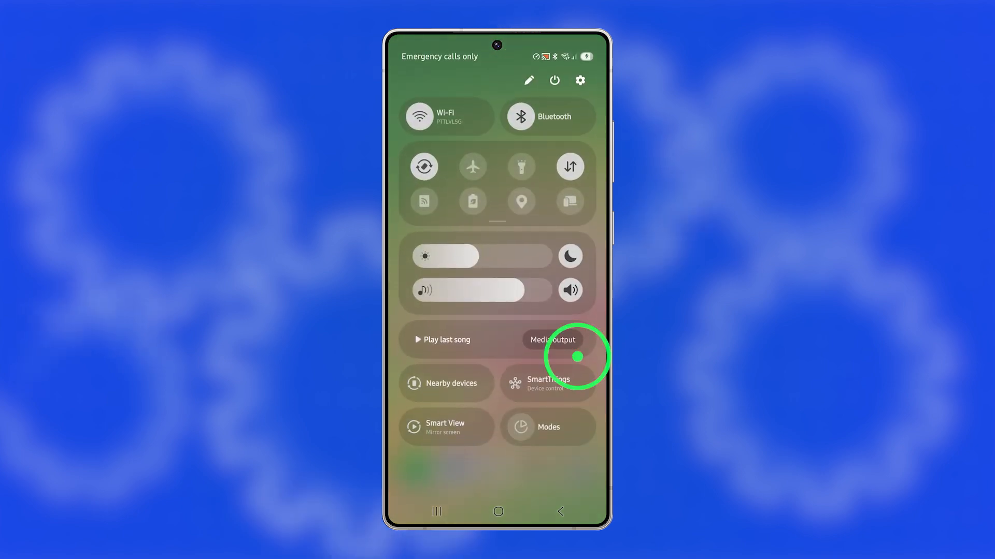
- Go from the quick panel gear into Settings and scroll to the Battery page
left_click(578, 80)
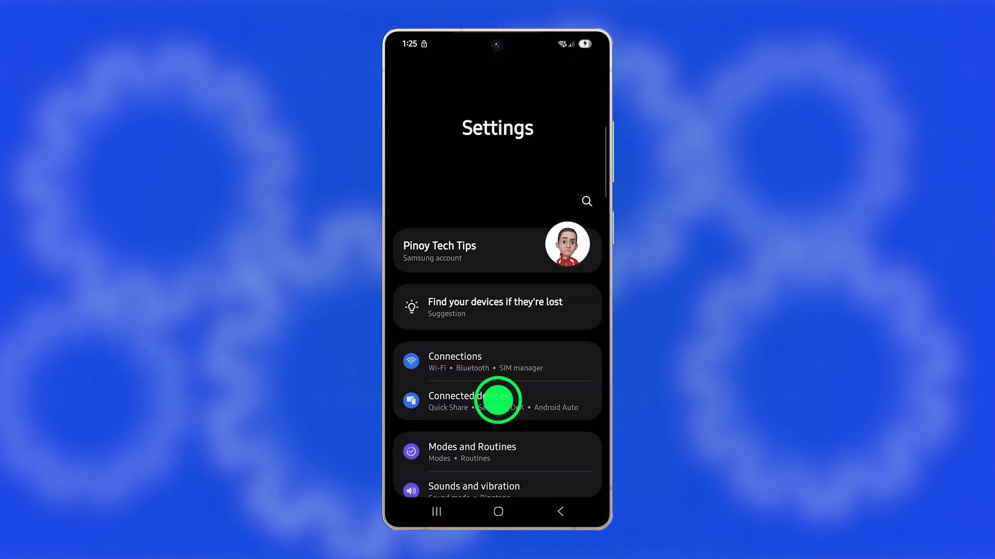
scroll("down", 3)
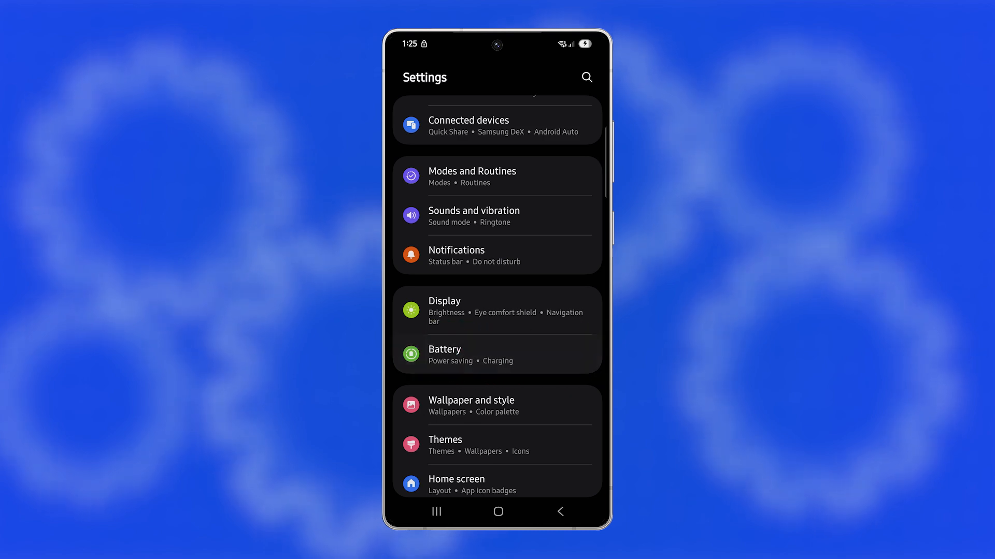
left_click(444, 354)
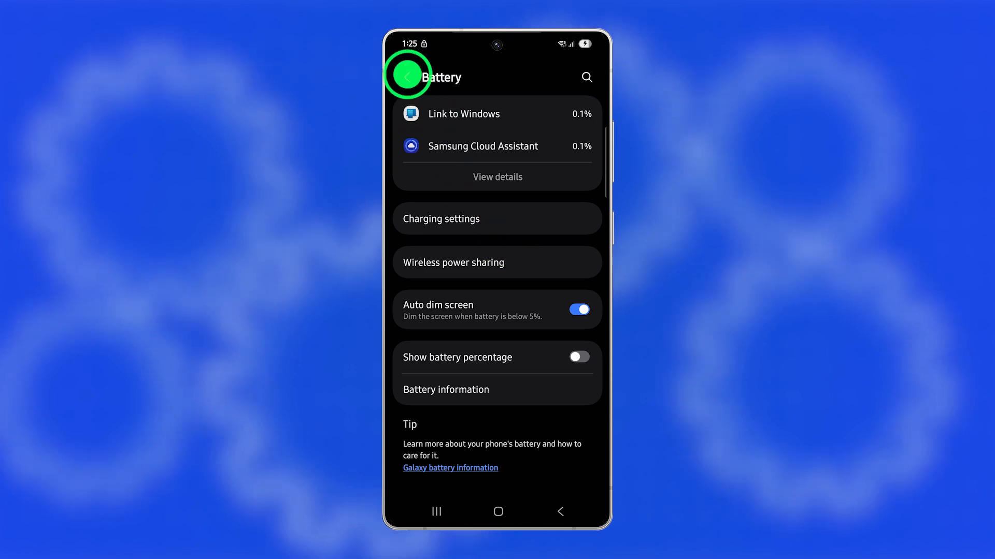
left_click(408, 77)
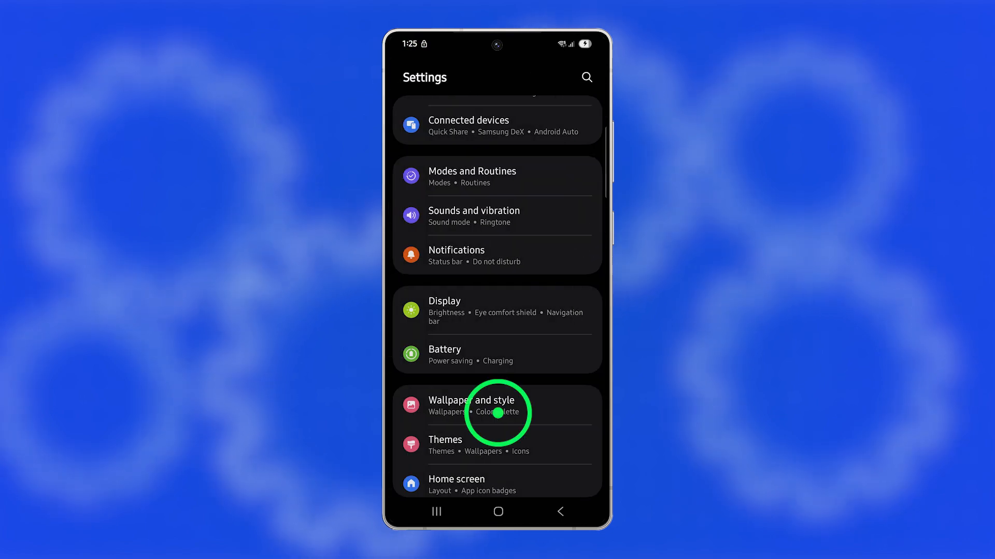
scroll("down", 3)
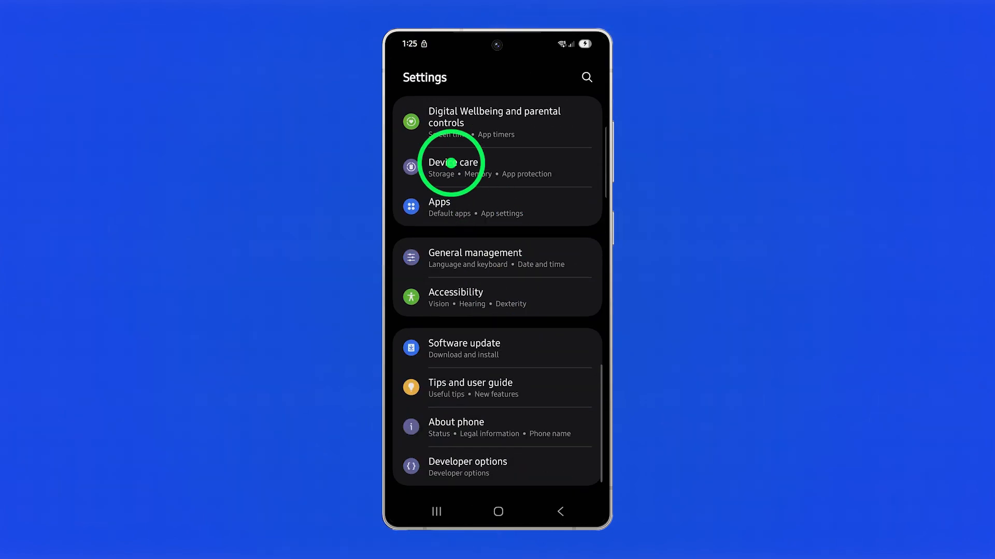
left_click(453, 167)
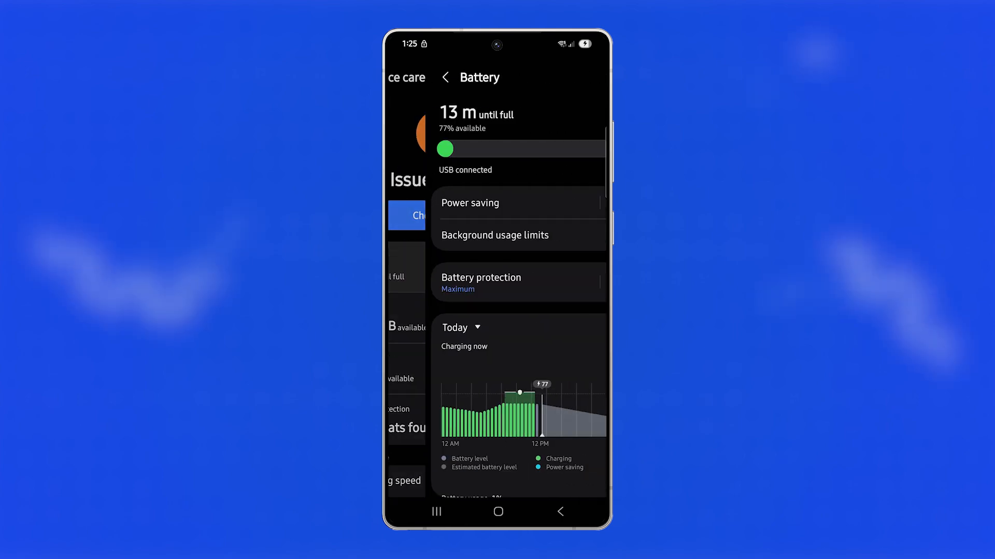
scroll("down", 3)
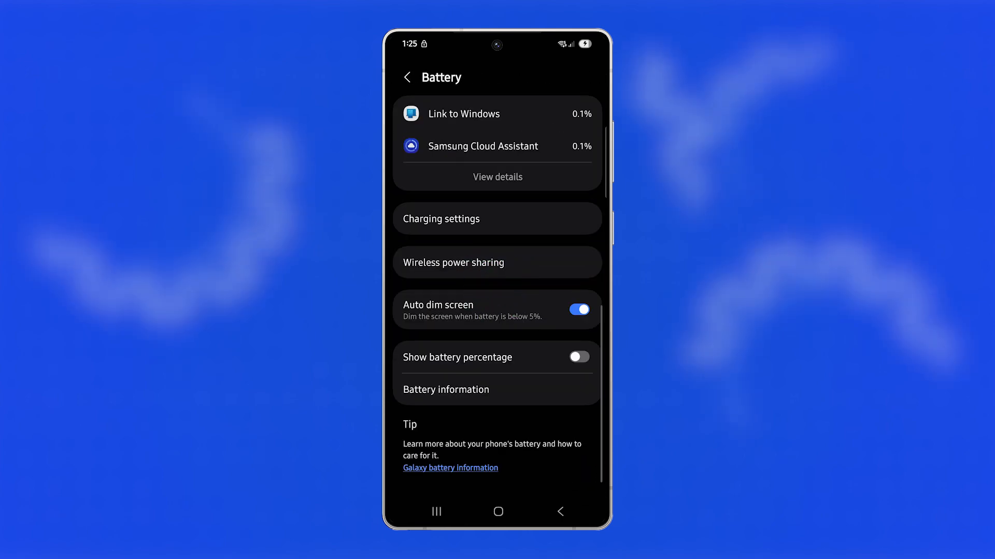
left_click(578, 357)
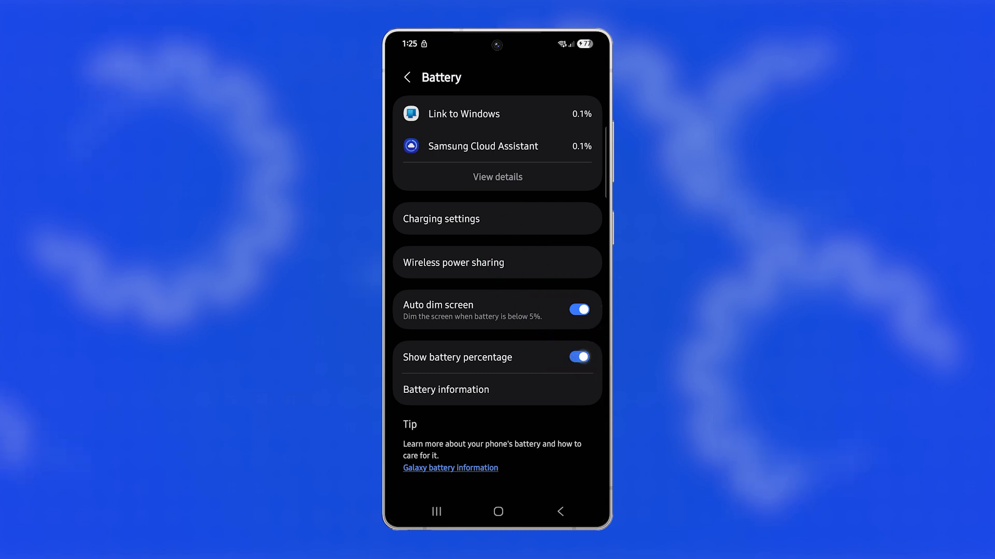
left_click(578, 357)
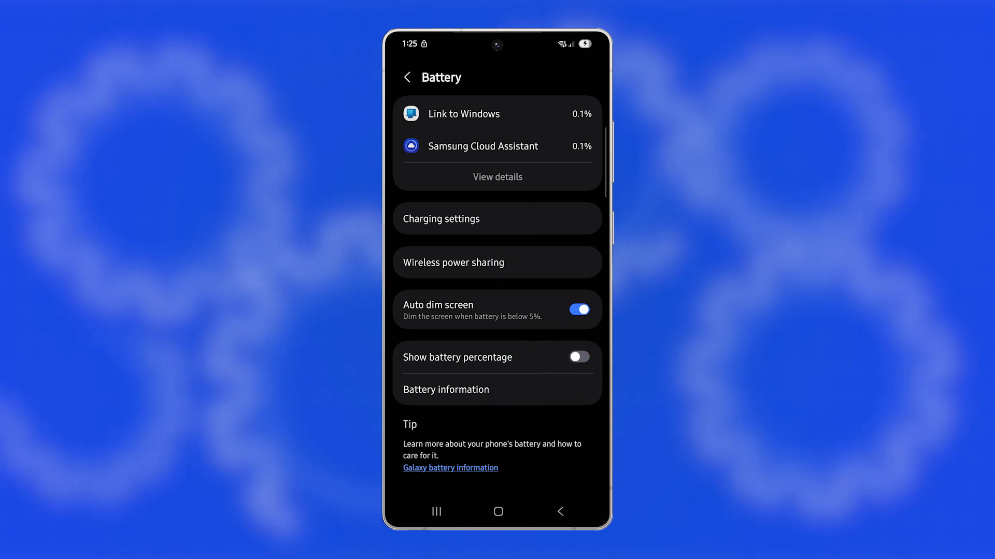
- Return to the home screen and enter home screen editing mode
left_click(497, 512)
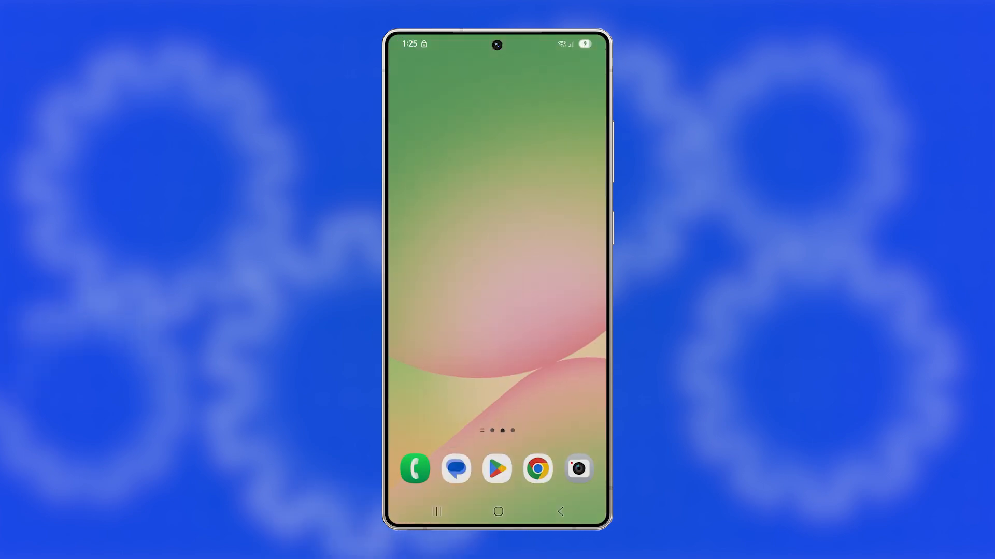
left_click(449, 203)
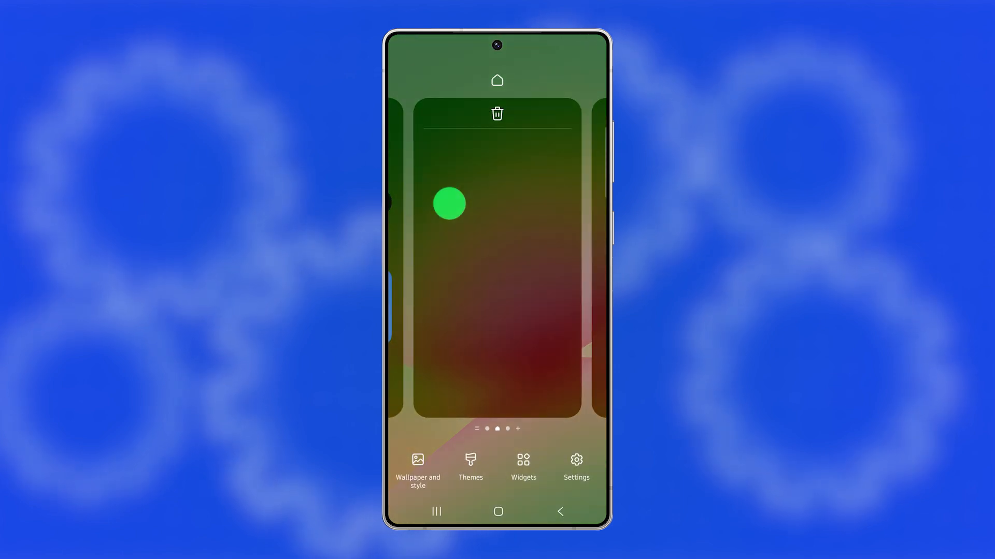
left_click(523, 464)
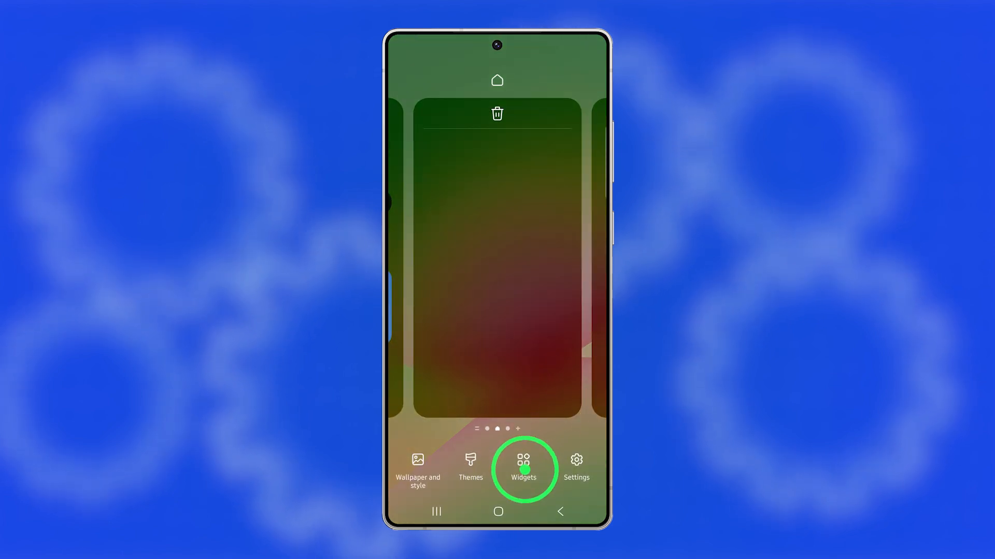
- Choose the Battery widget from the Widgets list and add it to the home screen
left_click(523, 468)
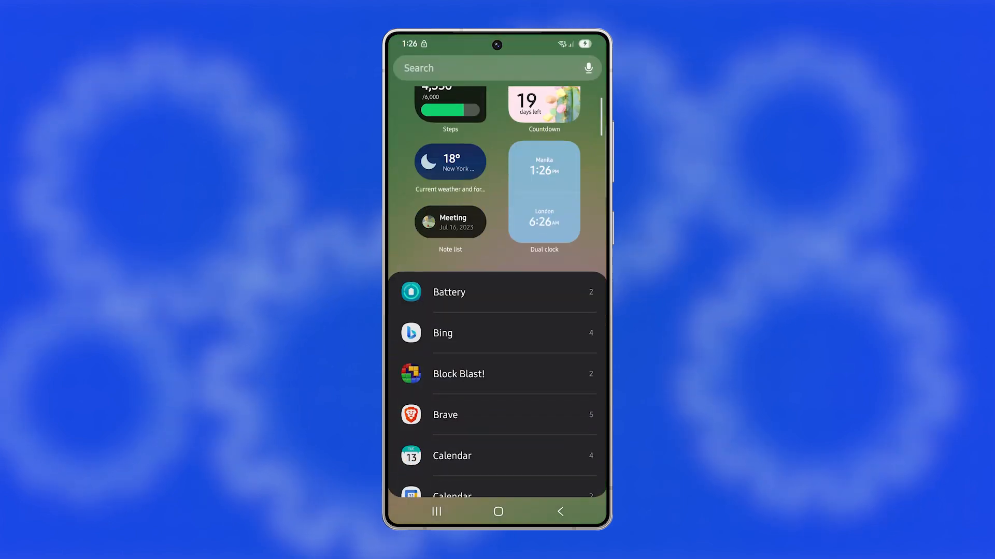
left_click(449, 292)
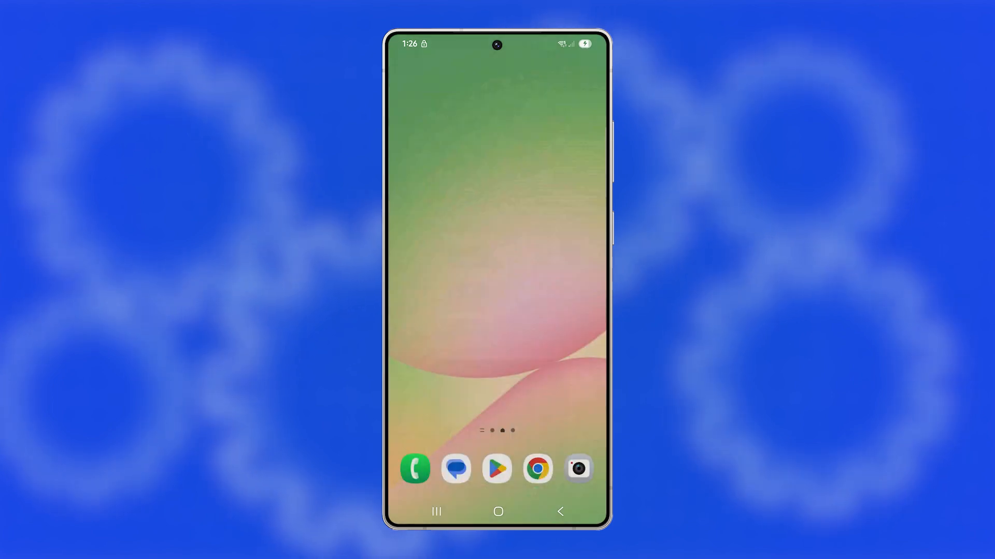
scroll("left", 3)
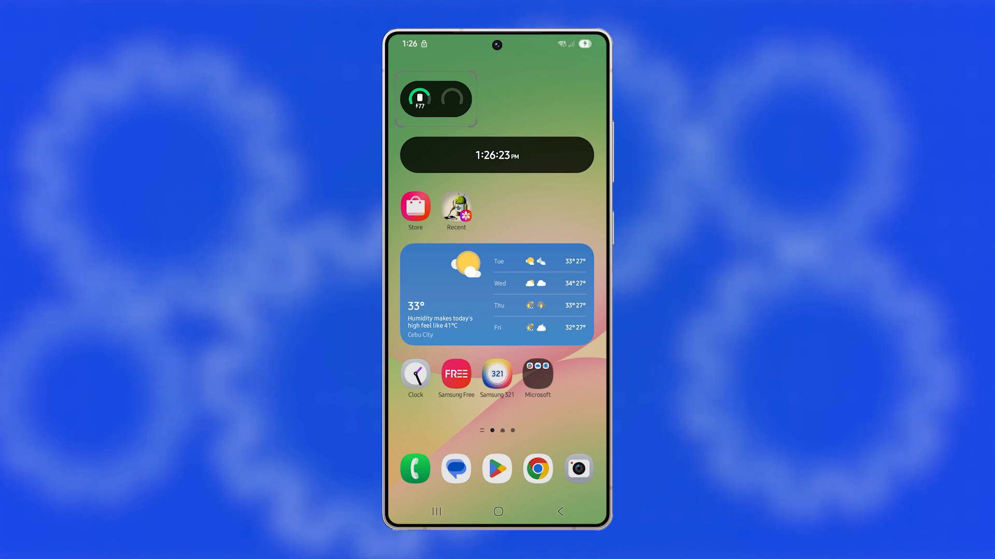